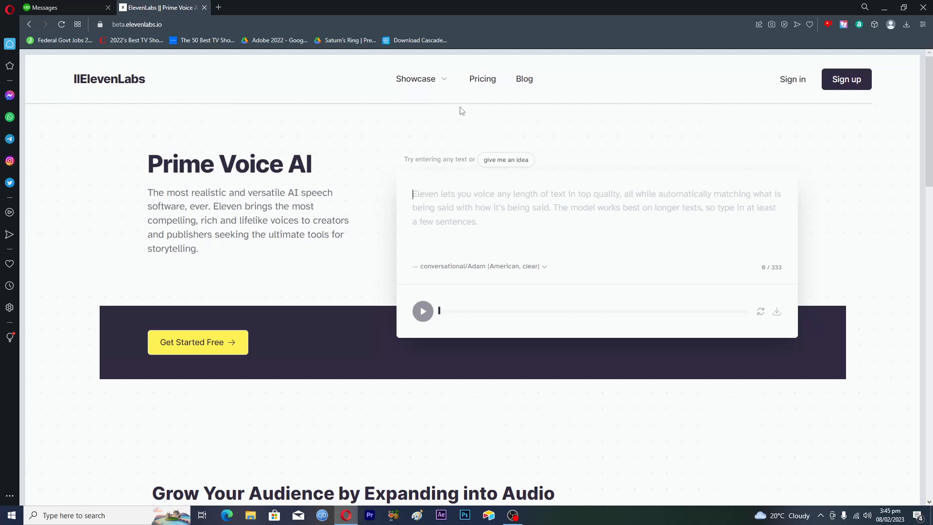
{"action": "mouse_move", "coordinate": [225, 114]}
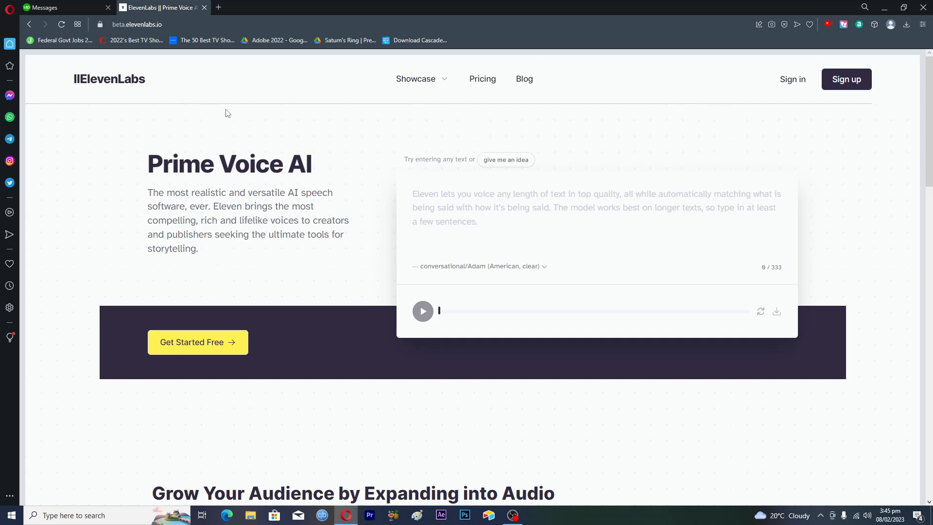
{"action": "mouse_move", "coordinate": [294, 155]}
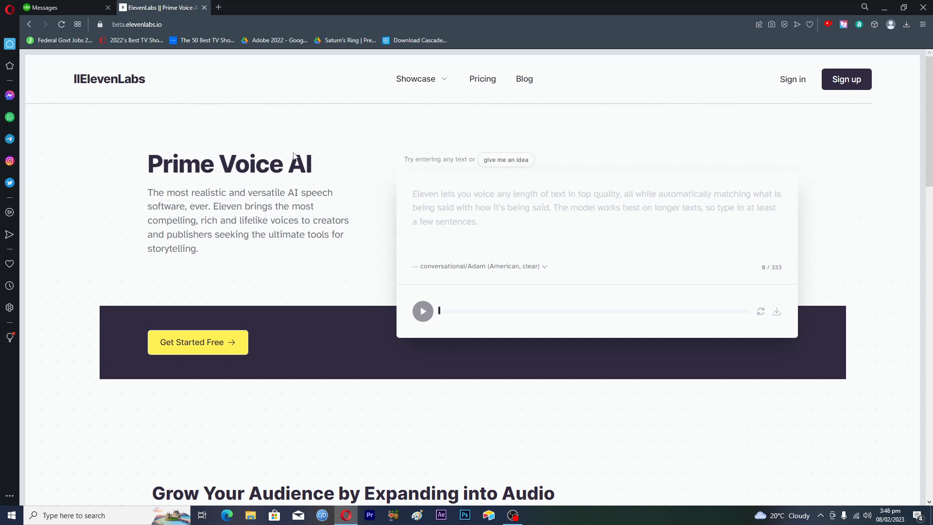
Play the demo with placeholder text 'ghgh' in the default Adam voice.
{"action": "type", "text": "ghgh"}
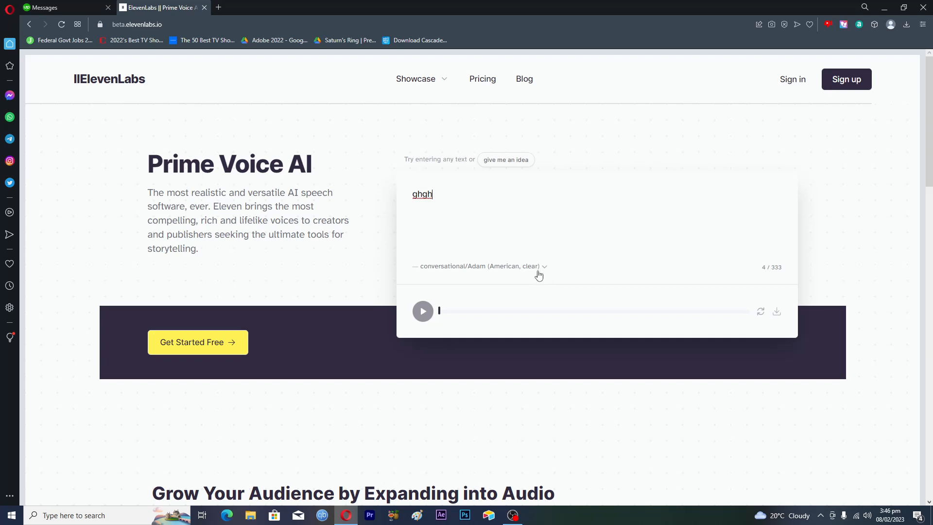
{"action": "left_click", "coordinate": [479, 266]}
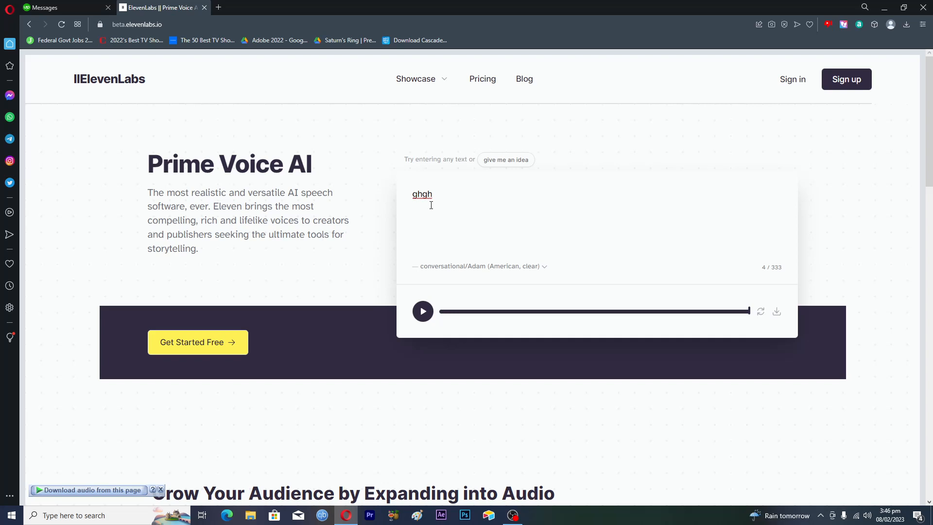
Replace the demo text with 'hello how are you'.
{"action": "double_click", "coordinate": [422, 194]}
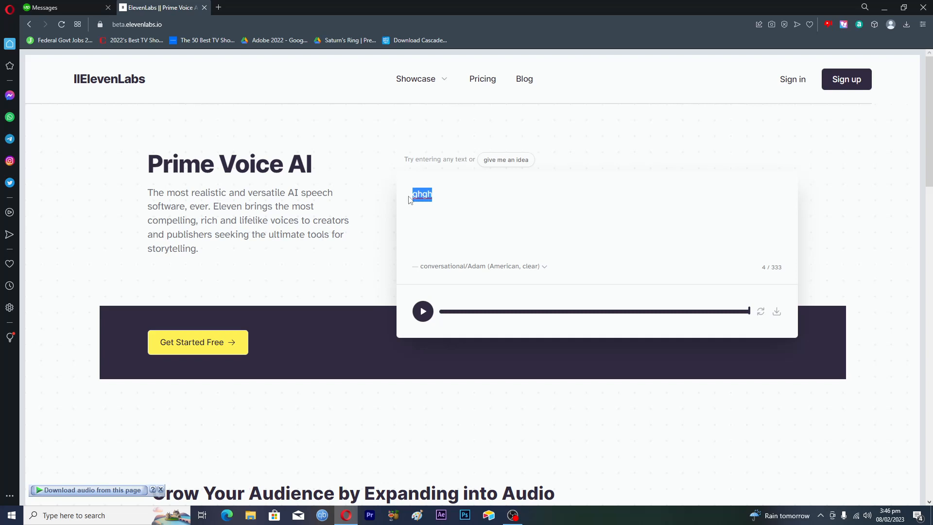
{"action": "type", "text": "hel"}
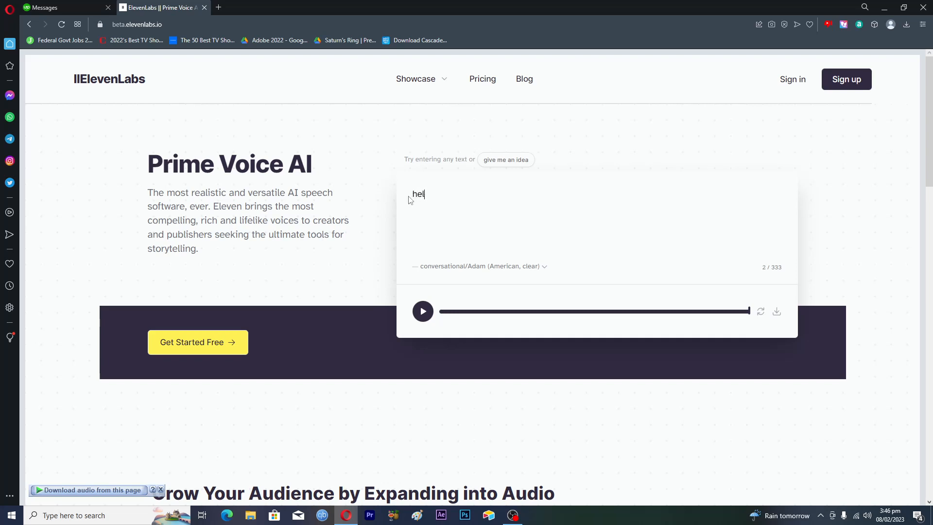
{"action": "type", "text": "lo how ar"}
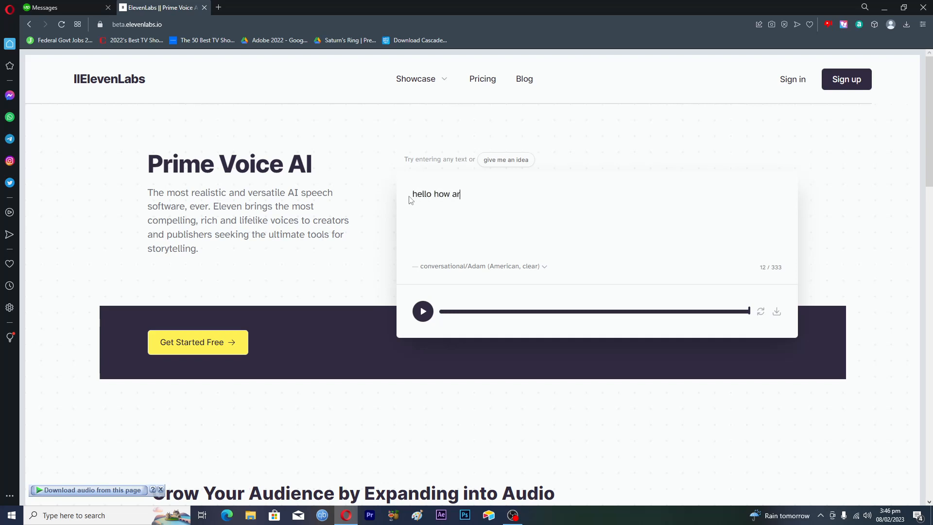
{"action": "type", "text": "e you"}
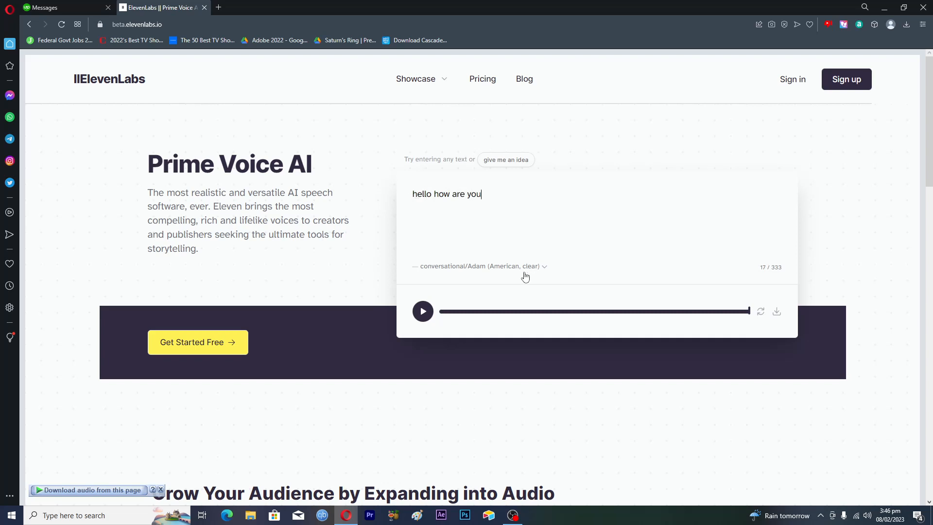
Switch the voice to Domi and play 'hello how are you' aloud.
{"action": "left_click", "coordinate": [478, 267]}
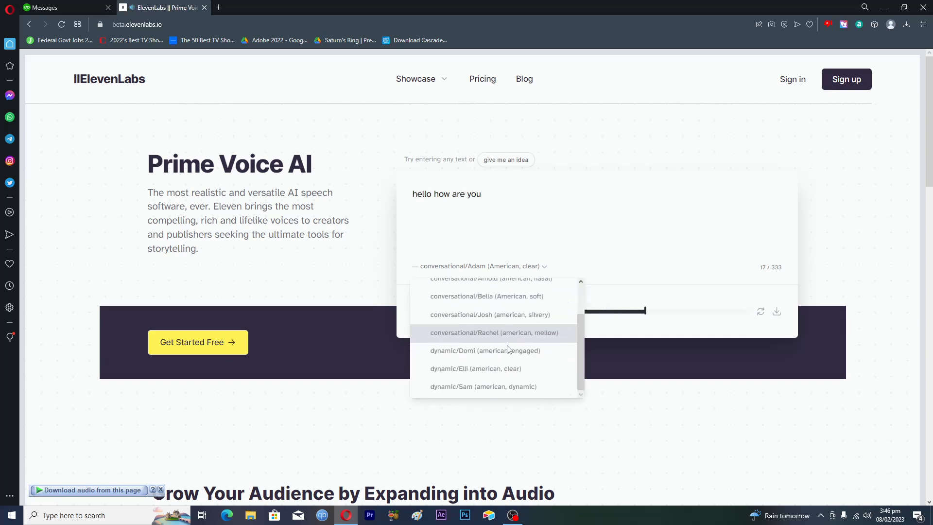
{"action": "mouse_move", "coordinate": [499, 368]}
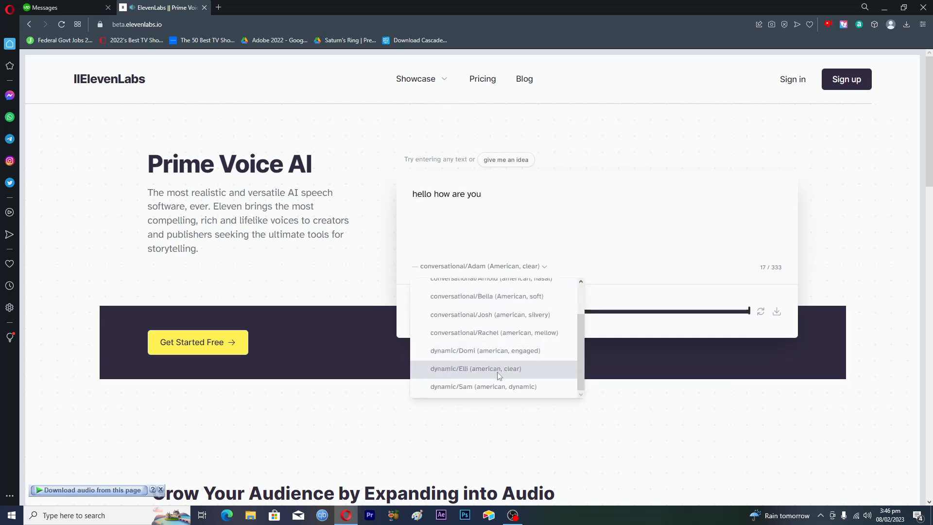
{"action": "left_click", "coordinate": [484, 351]}
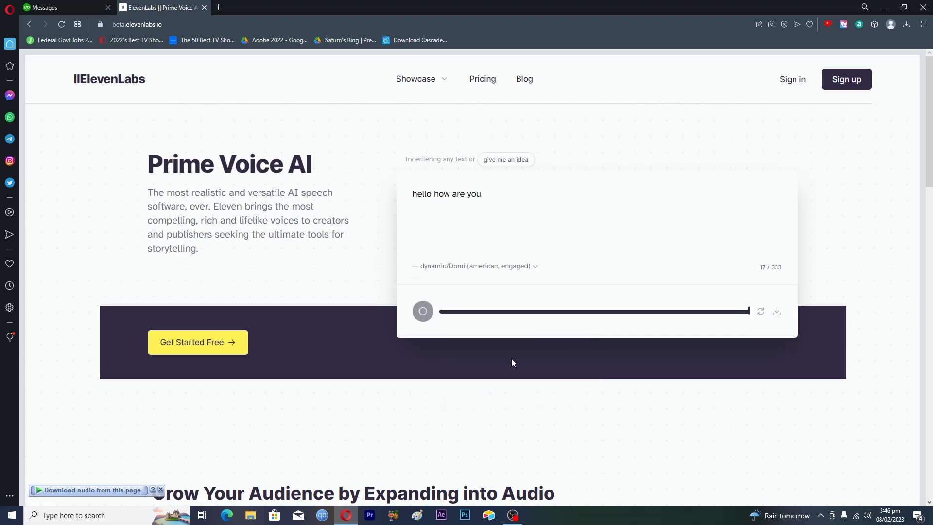
{"action": "left_click", "coordinate": [422, 311]}
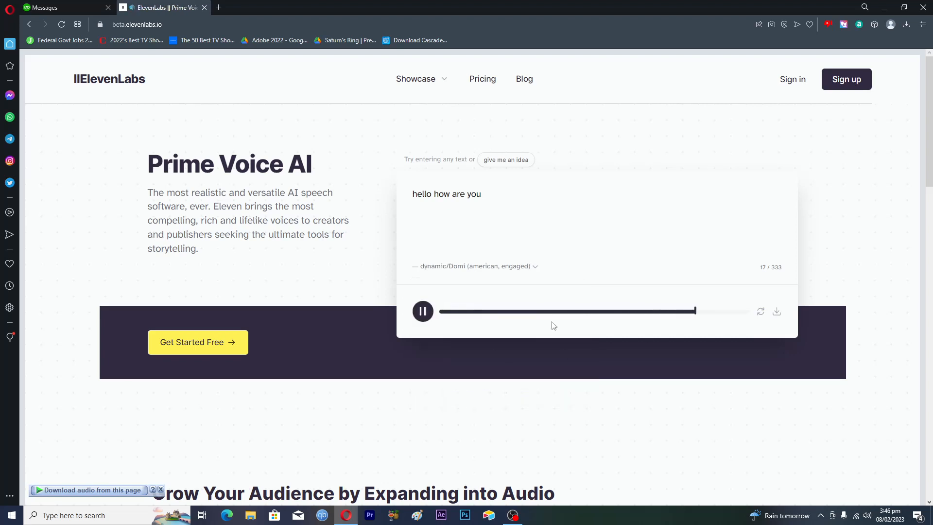
{"action": "left_click", "coordinate": [423, 311]}
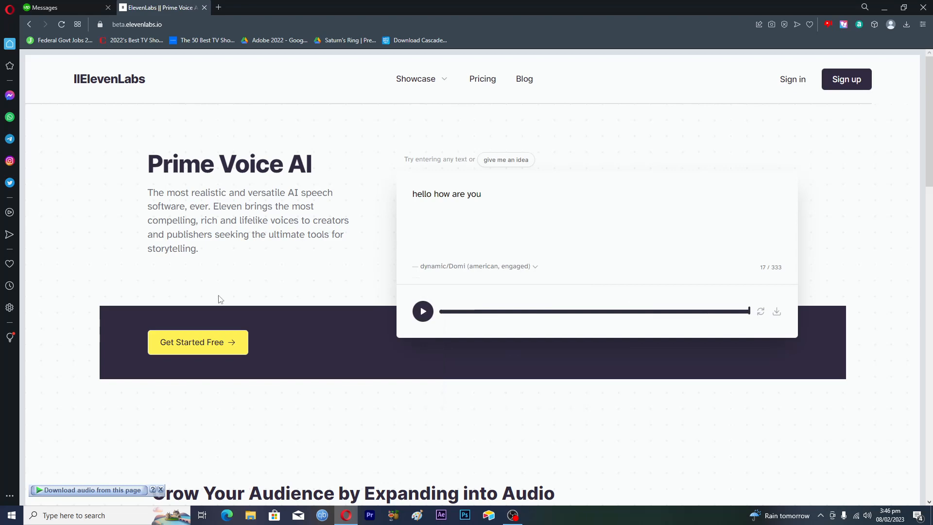
{"action": "mouse_move", "coordinate": [98, 361]}
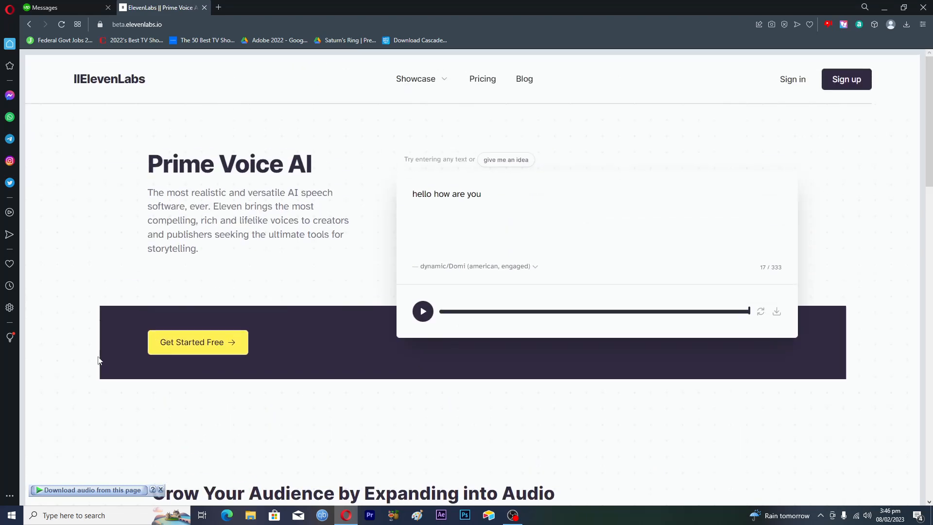
{"action": "mouse_move", "coordinate": [93, 325]}
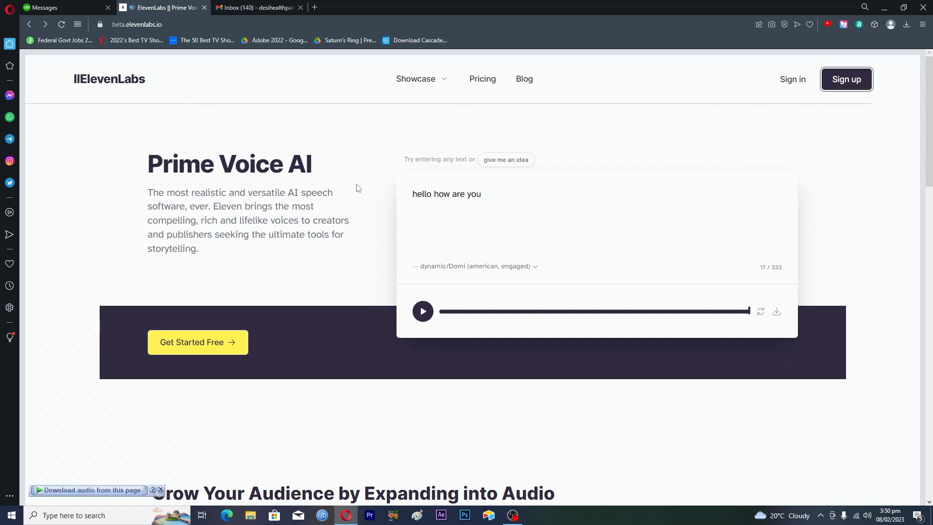
{"action": "mouse_move", "coordinate": [836, 59]}
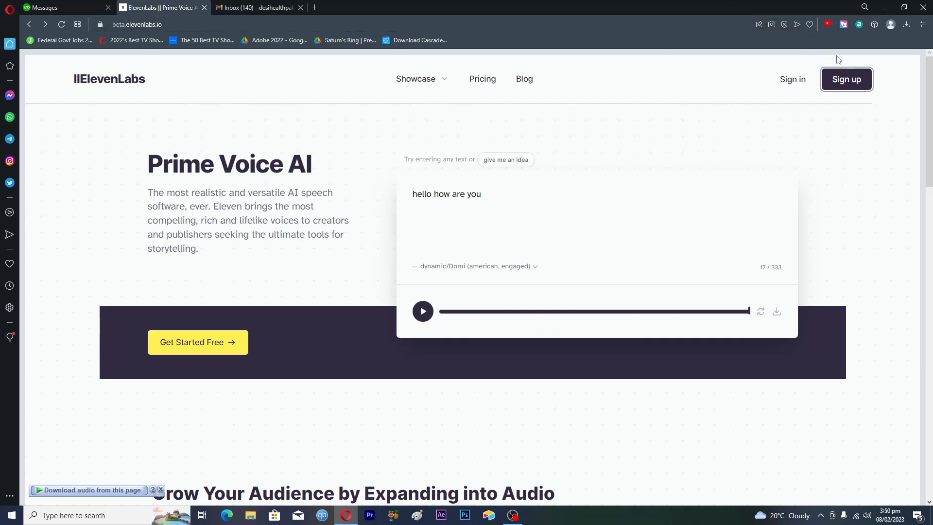
Start a new account and attempt Google sign-up before agreeing to terms.
{"action": "left_click", "coordinate": [845, 78]}
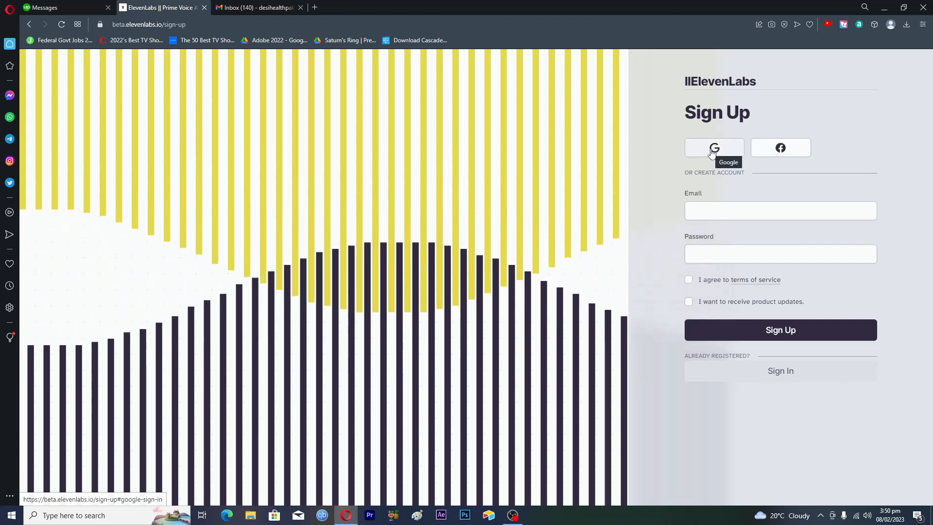
{"action": "left_click", "coordinate": [713, 148]}
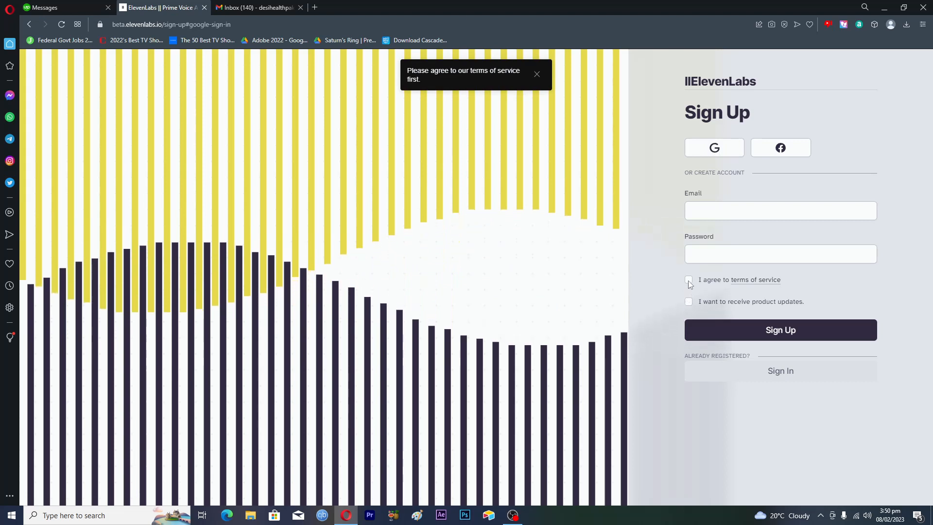
Agree to the terms of service and retry the Google sign-up.
{"action": "left_click", "coordinate": [688, 280]}
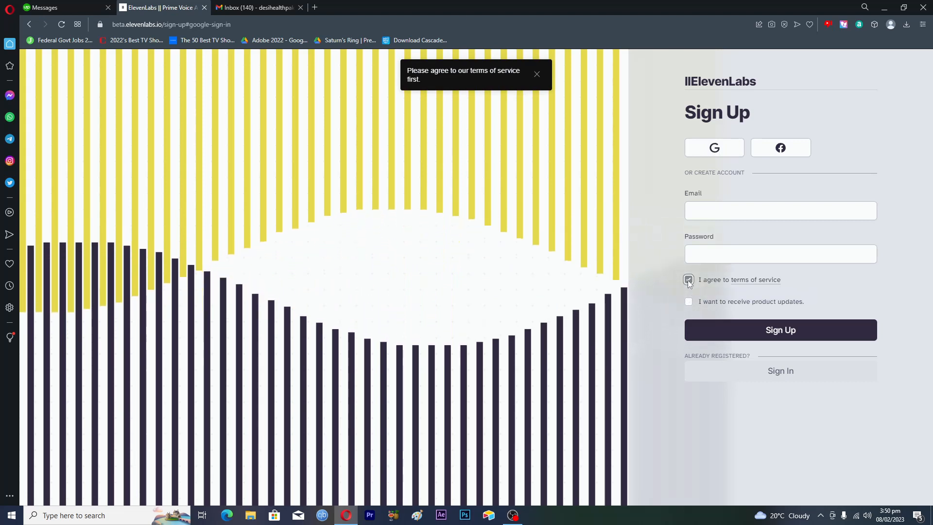
{"action": "left_click", "coordinate": [688, 280]}
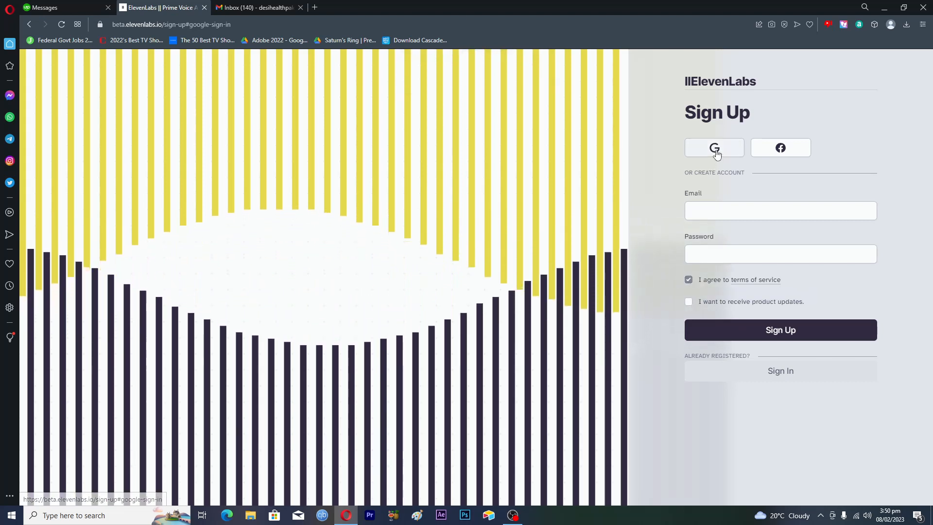
{"action": "left_click", "coordinate": [714, 148]}
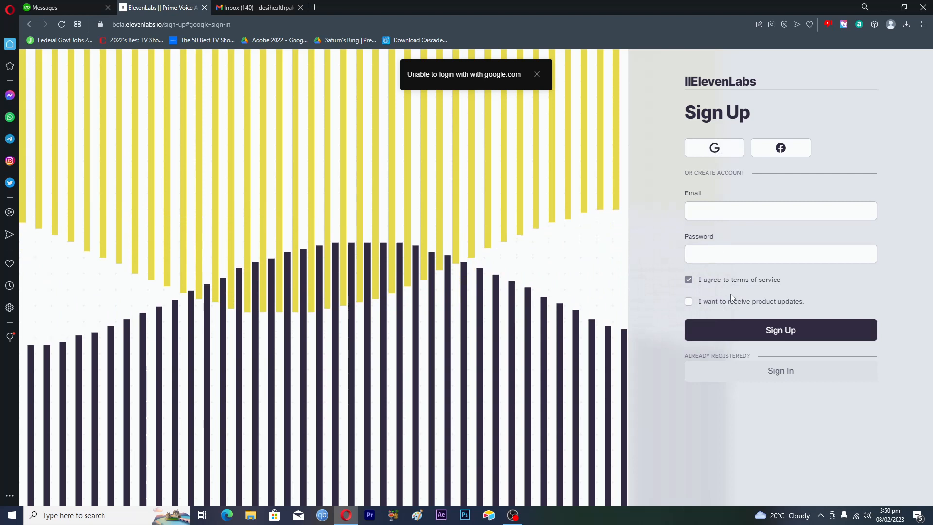
Fill the sign-up email from the browser's suggested address.
{"action": "left_click", "coordinate": [781, 211]}
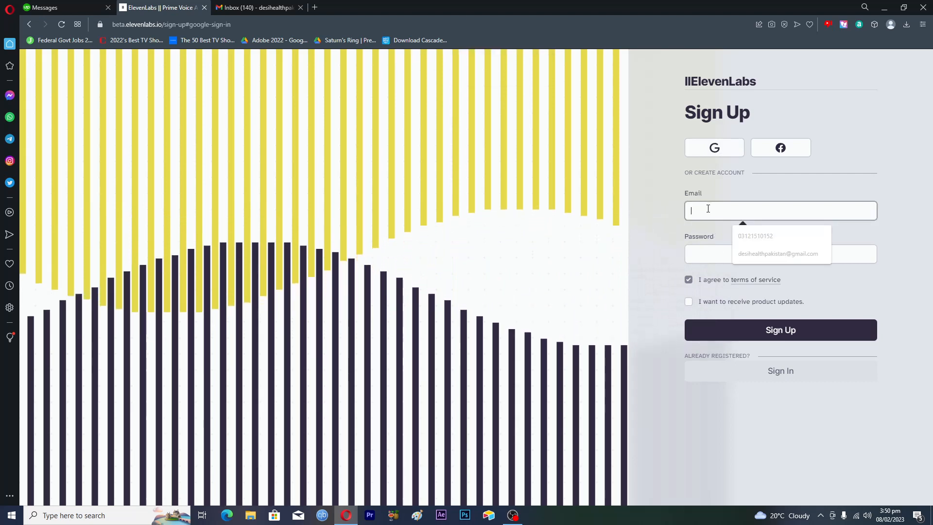
{"action": "type", "text": "de"}
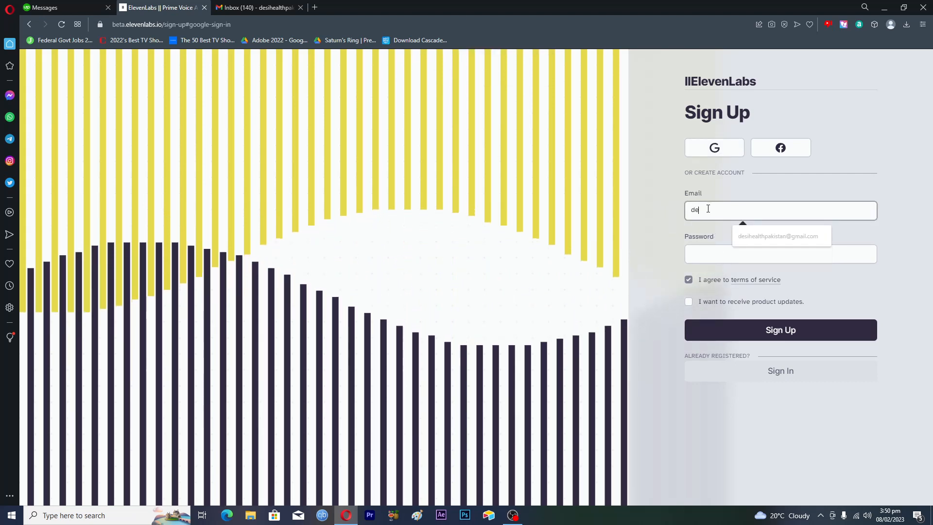
{"action": "left_click", "coordinate": [778, 235]}
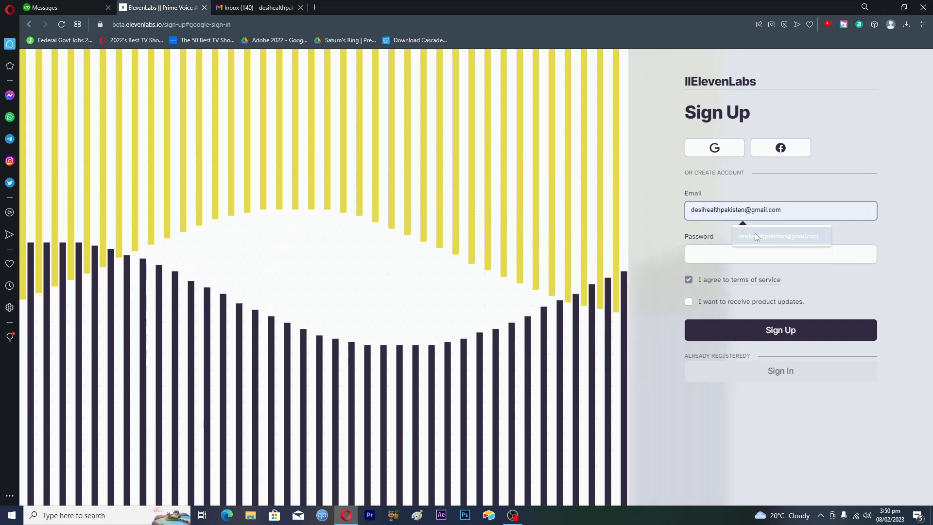
Enter a password, submit the new account, and switch to the Gmail inbox.
{"action": "left_click", "coordinate": [781, 254]}
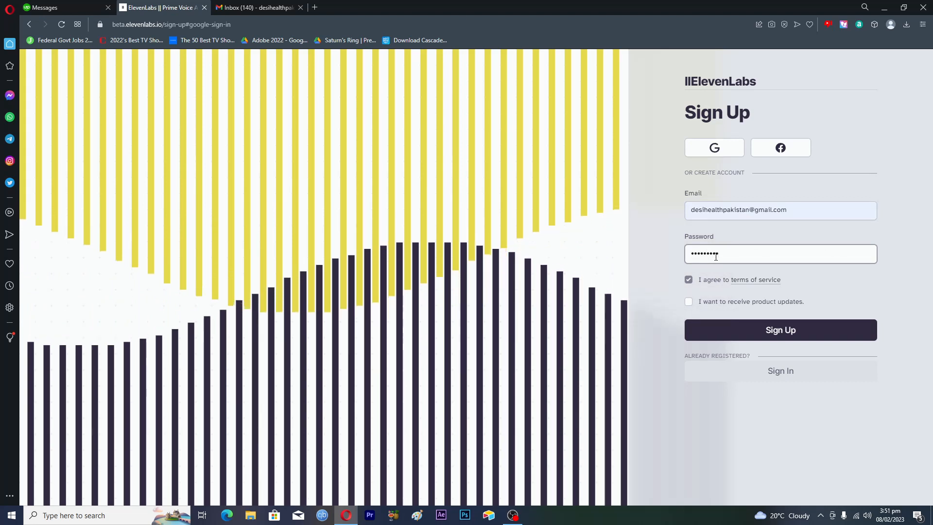
{"action": "left_click", "coordinate": [780, 330]}
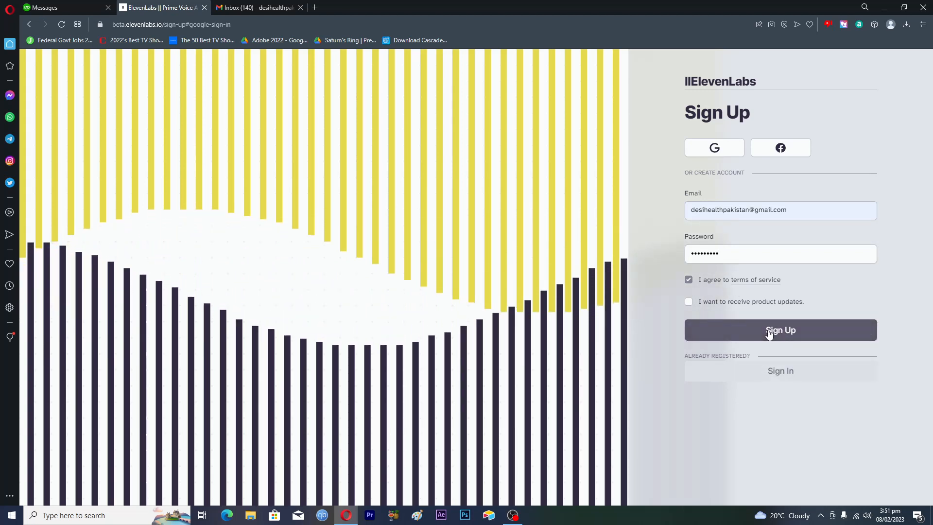
{"action": "left_click", "coordinate": [780, 329]}
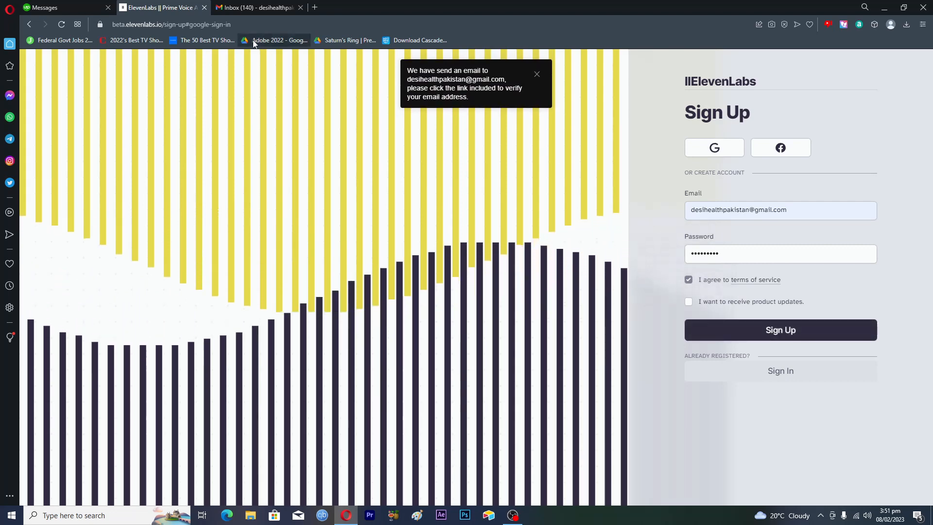
{"action": "left_click", "coordinate": [255, 7]}
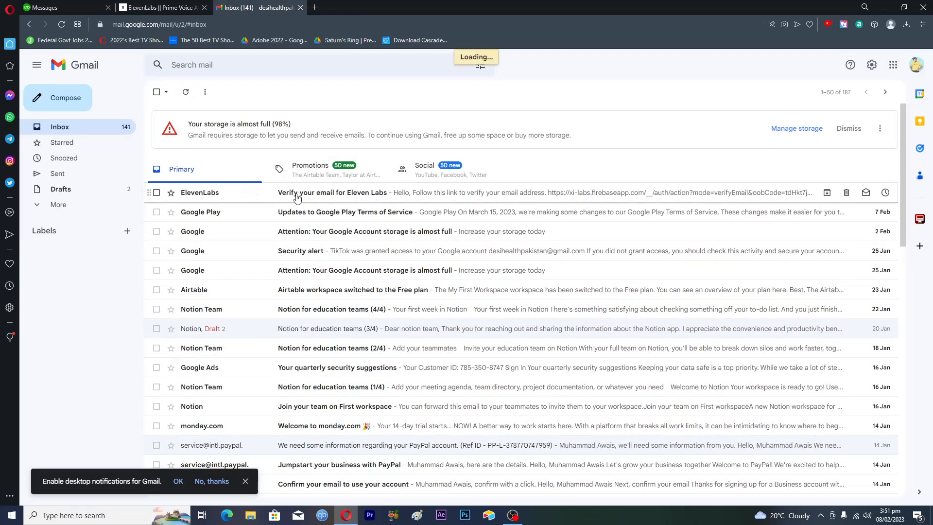
Follow the 'Verify your email for Eleven Labs' message link and continue back to ElevenLabs.
{"action": "left_click", "coordinate": [333, 192]}
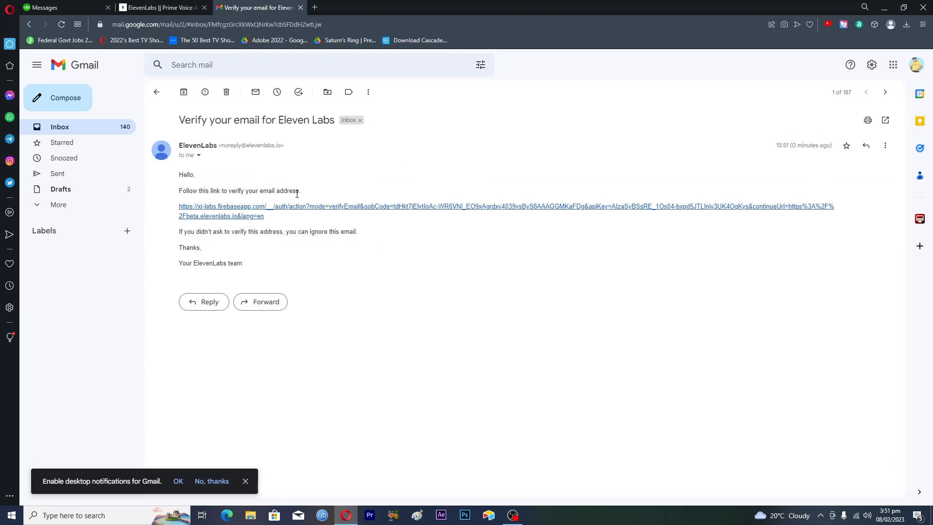
{"action": "mouse_move", "coordinate": [255, 190]}
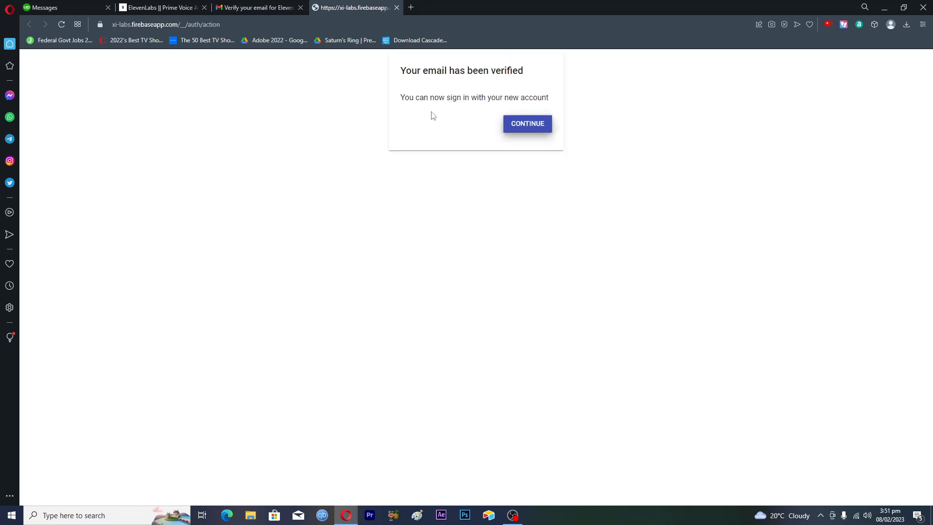
{"action": "left_click", "coordinate": [526, 124]}
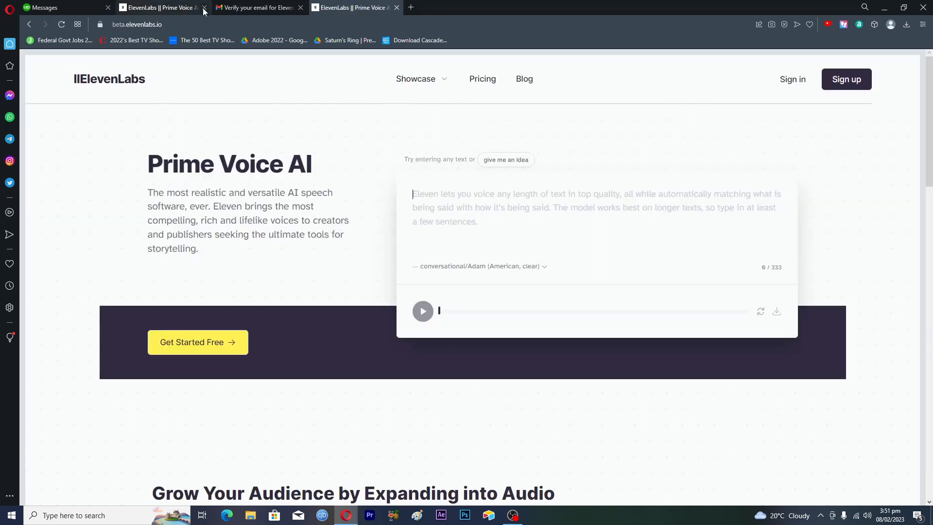
{"action": "left_click", "coordinate": [205, 7]}
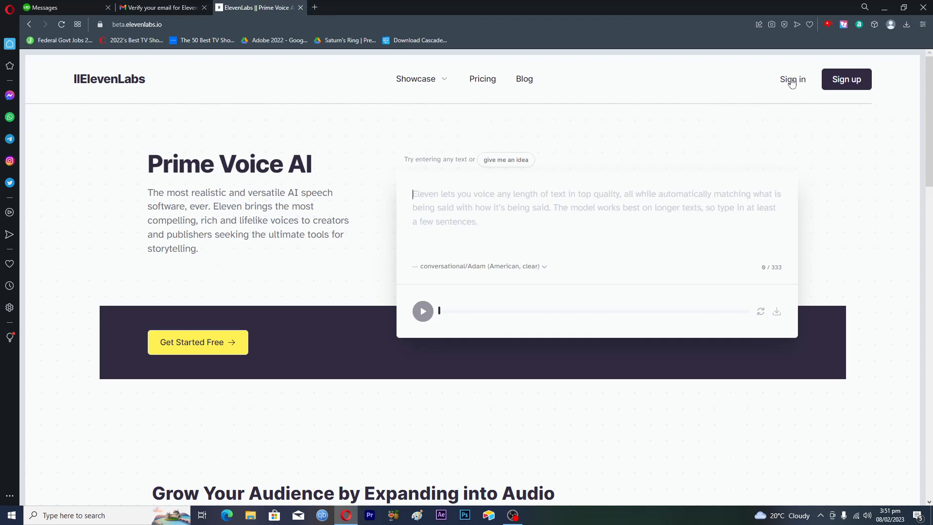
{"action": "left_click", "coordinate": [793, 79]}
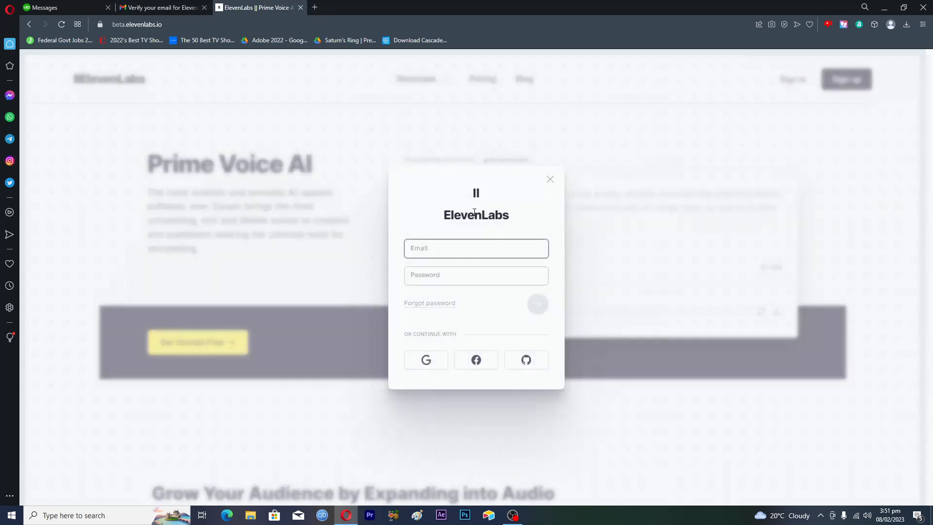
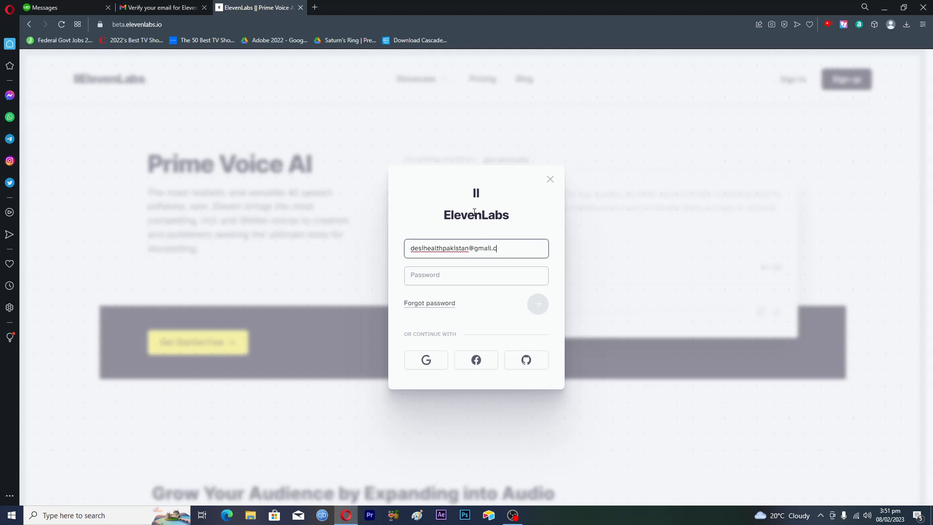
Enter the password and sign in to reach the Speech Synthesis page.
{"action": "left_click", "coordinate": [475, 275]}
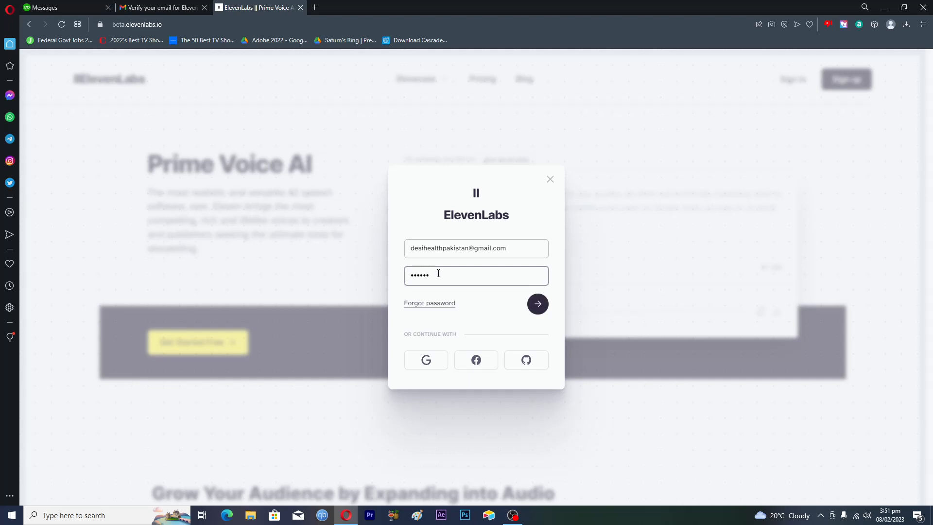
{"action": "type", "text": "•••"}
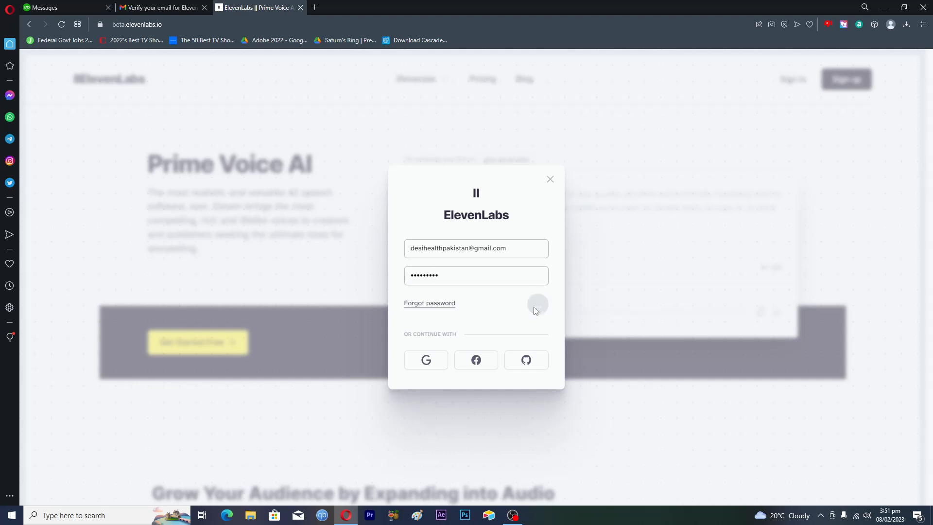
{"action": "mouse_move", "coordinate": [466, 210]}
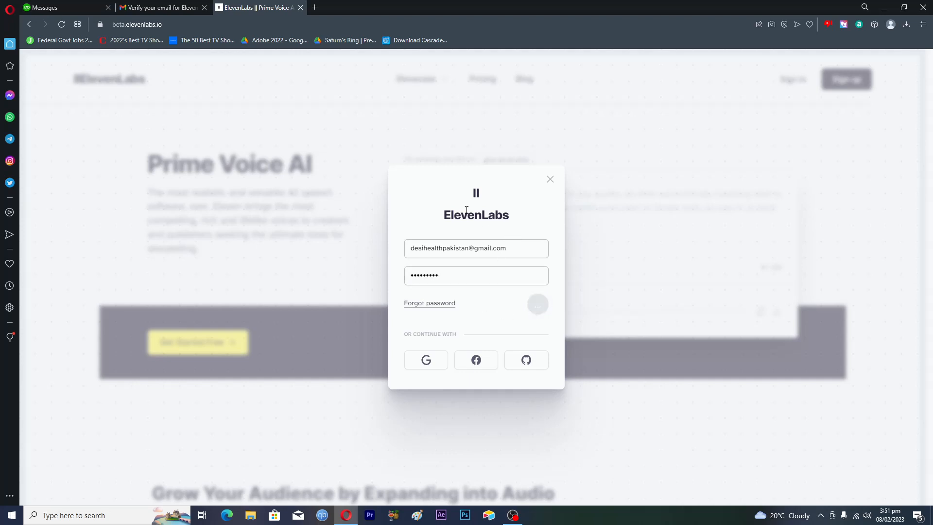
{"action": "left_click", "coordinate": [536, 303]}
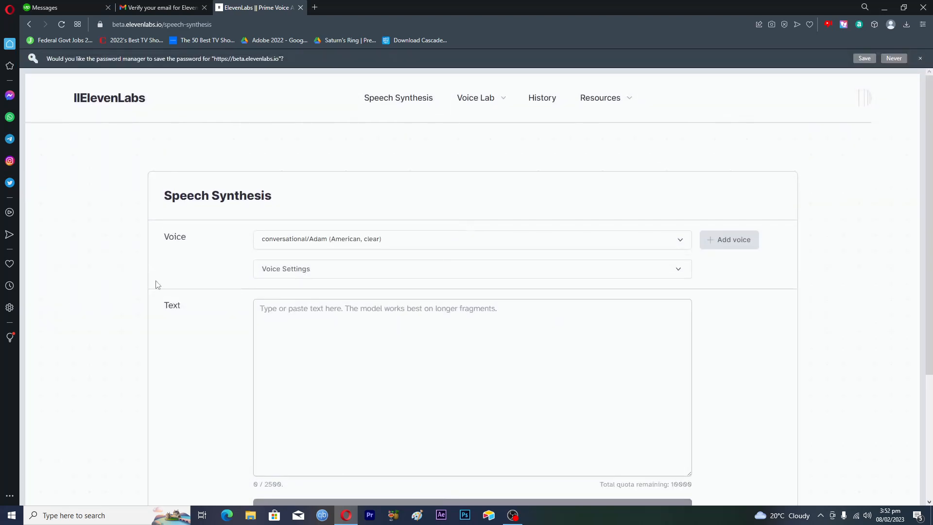
{"action": "mouse_move", "coordinate": [713, 99]}
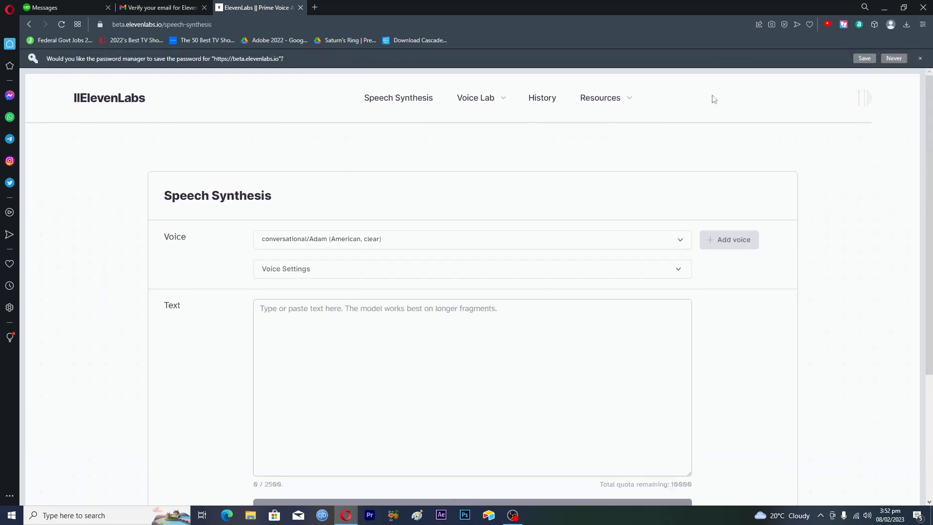
Dismiss the browser's save-password bar over the Speech Synthesis page.
{"action": "left_click", "coordinate": [893, 57]}
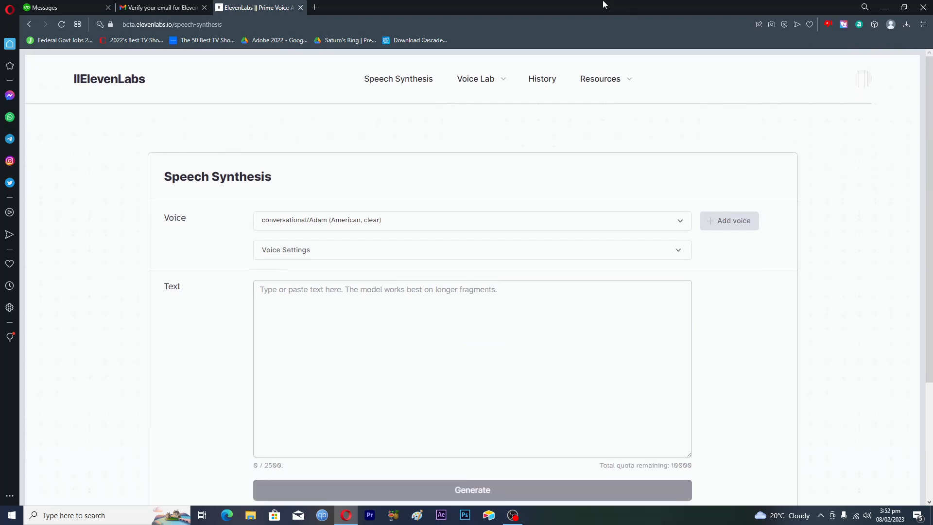
{"action": "mouse_move", "coordinate": [157, 153]}
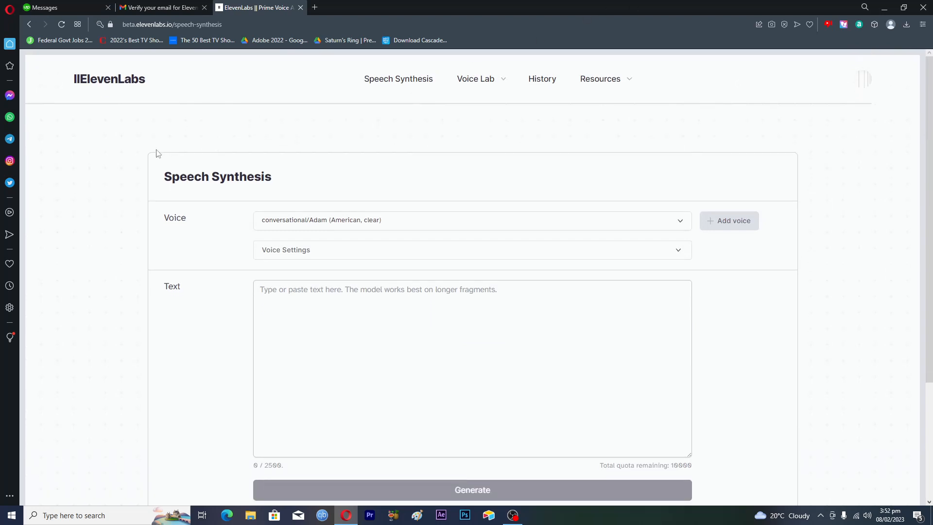